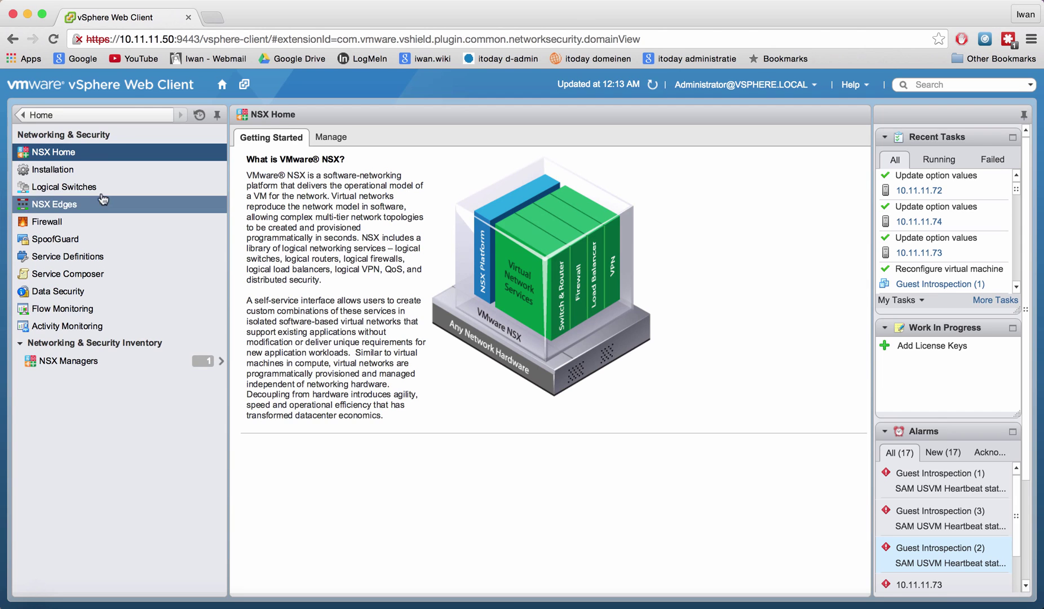
Begin a new service deployment from NSX Installation's Service Deployments list.
left_click(51, 169)
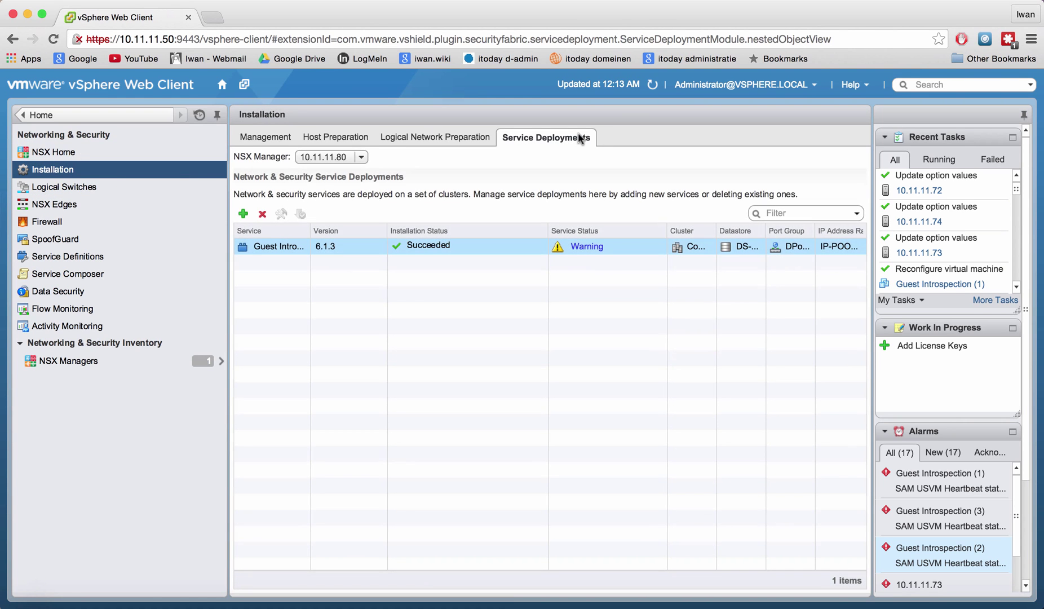
left_click(243, 213)
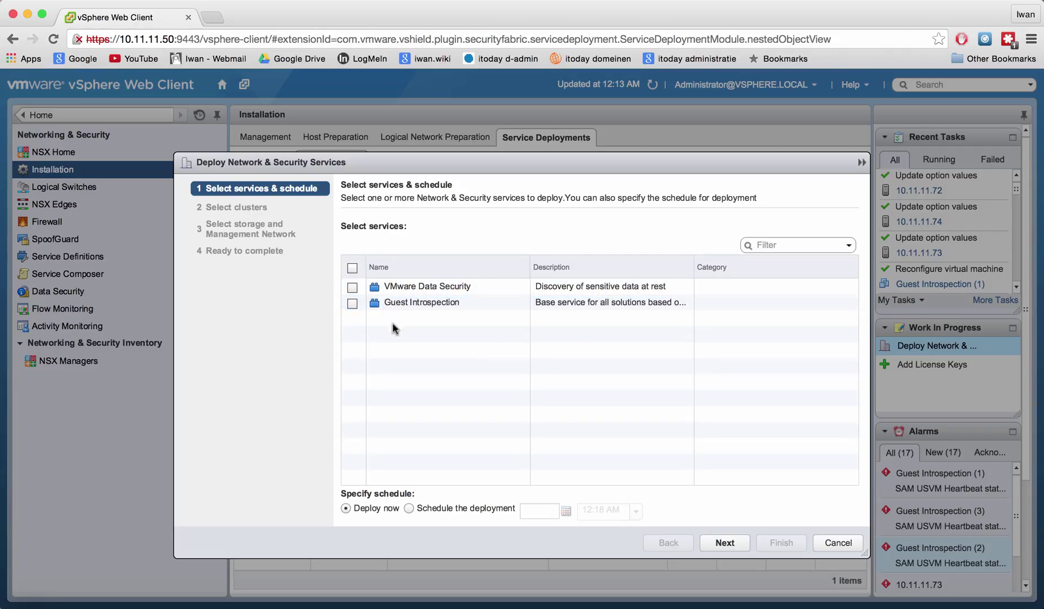
Select VMware Data Security with Deploy now and continue to cluster selection.
left_click(353, 286)
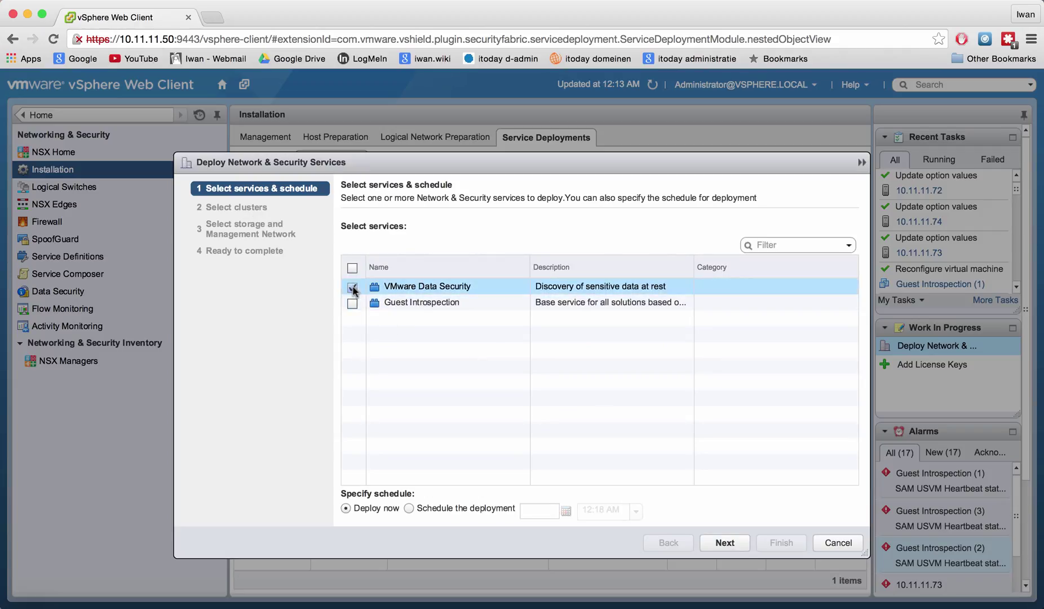
left_click(351, 287)
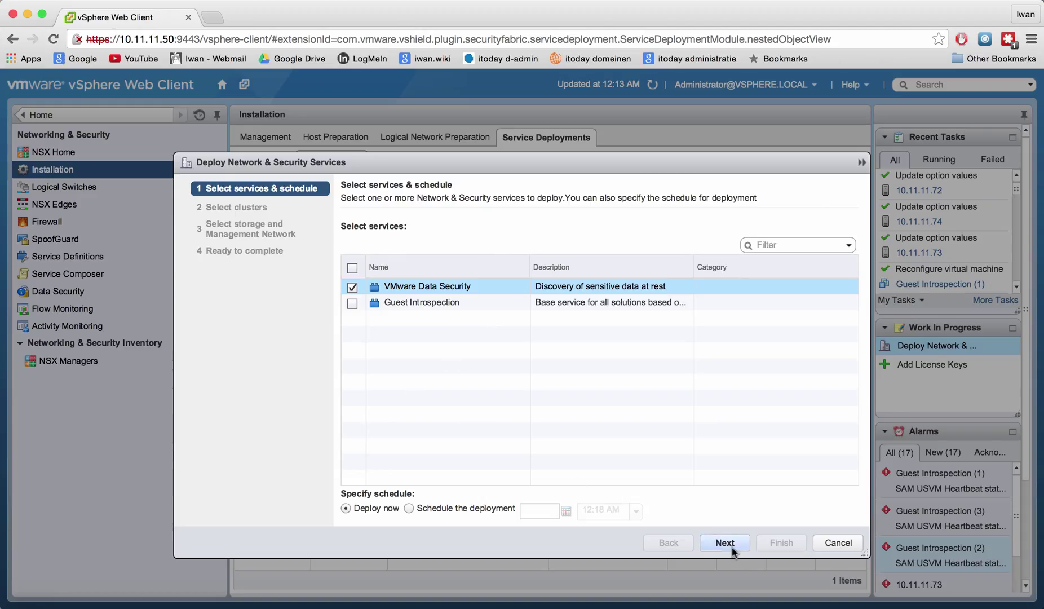
left_click(725, 542)
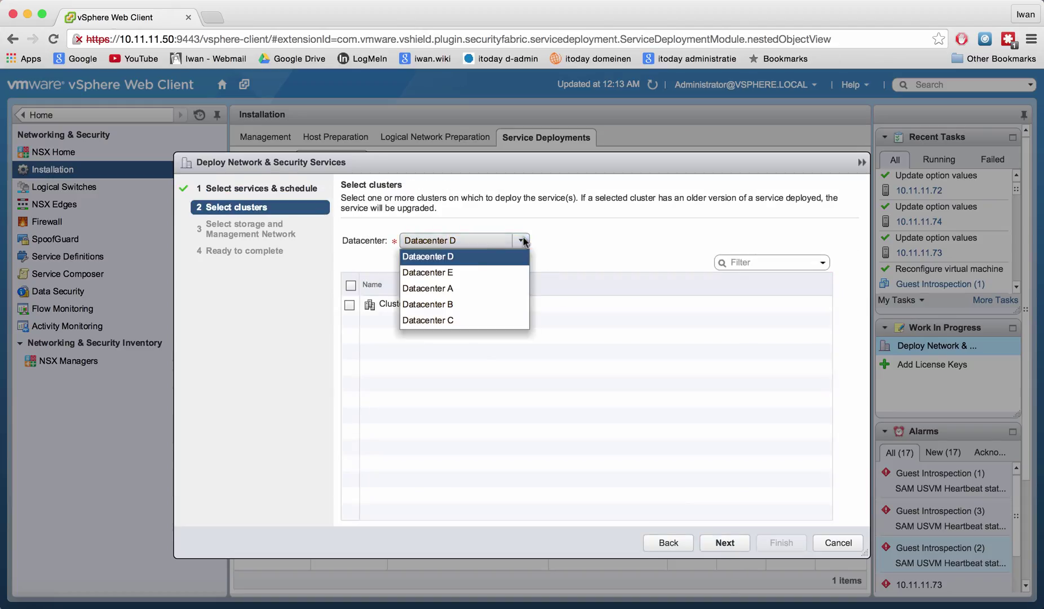
Make Compute Cluster E1 in Datacenter E the deployment target and continue.
left_click(428, 272)
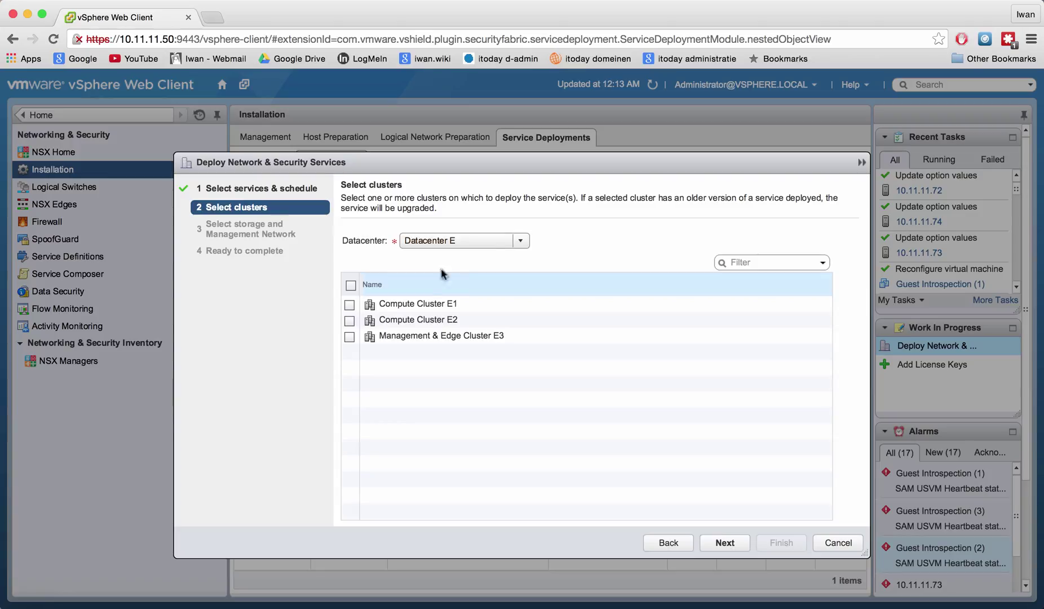
left_click(417, 303)
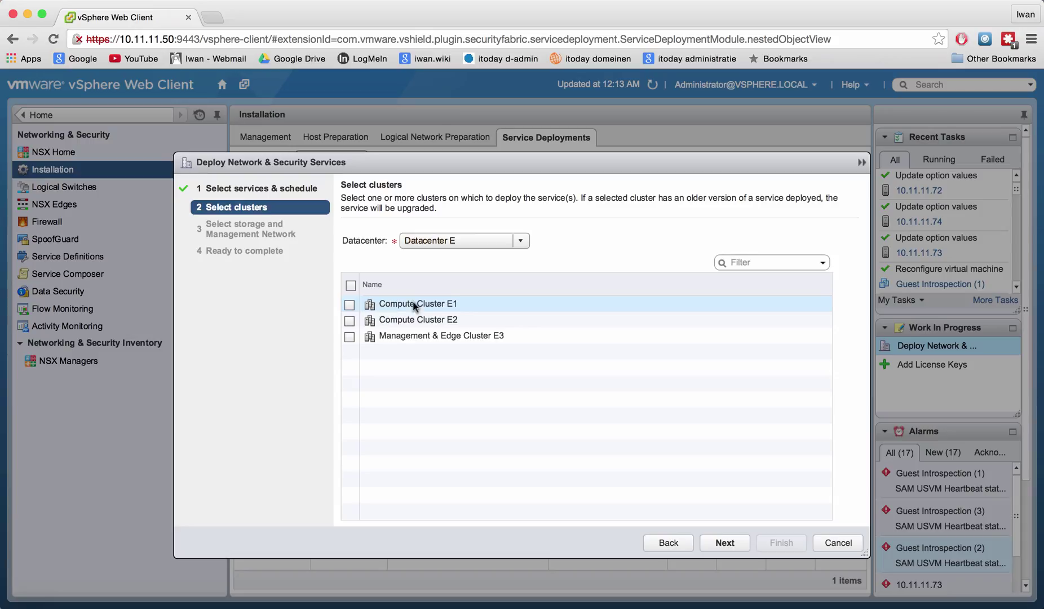
mouse_move(427, 307)
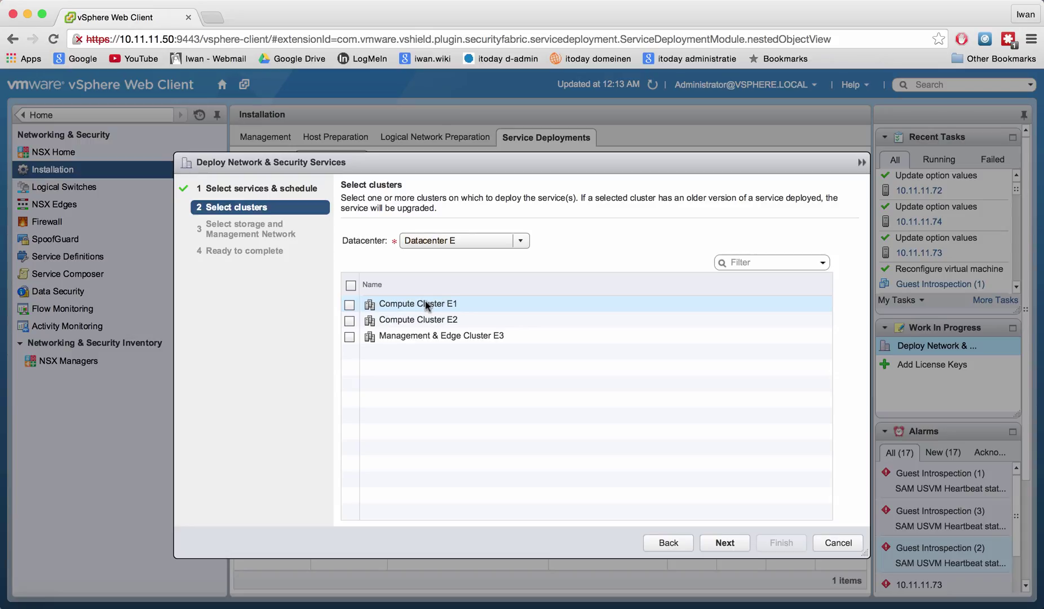
left_click(350, 304)
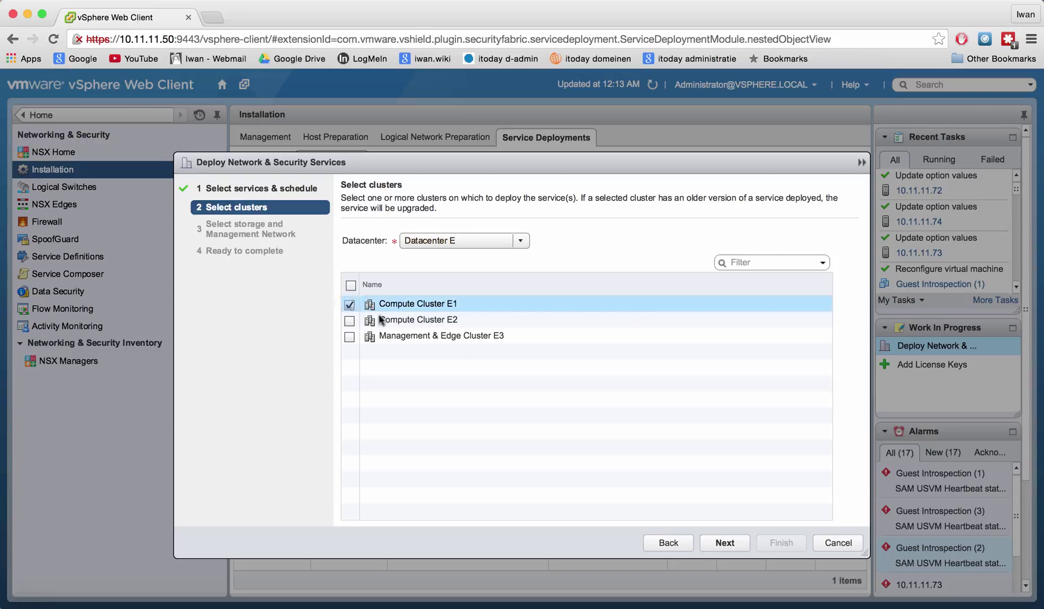
left_click(724, 542)
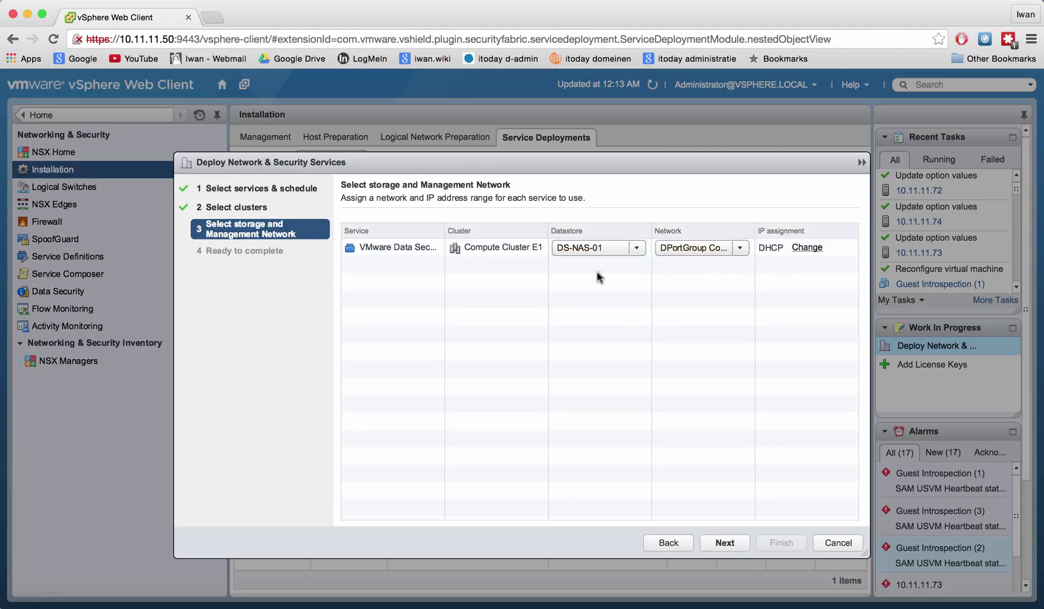
Assign service addresses from IP pool IP-POOL-10.11.11.0 instead of DHCP and proceed to review.
left_click(739, 248)
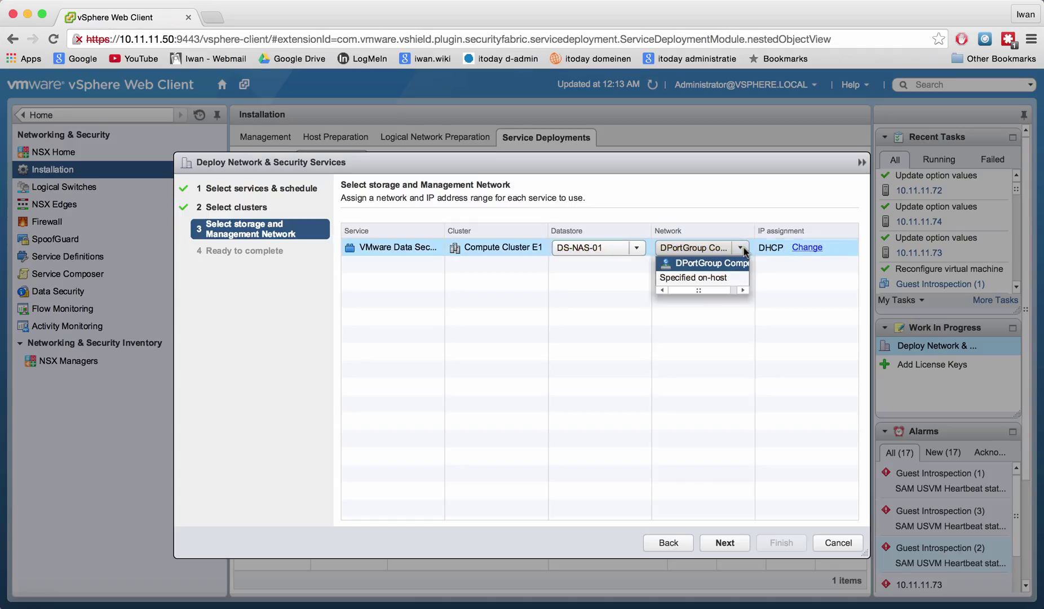
left_click(806, 247)
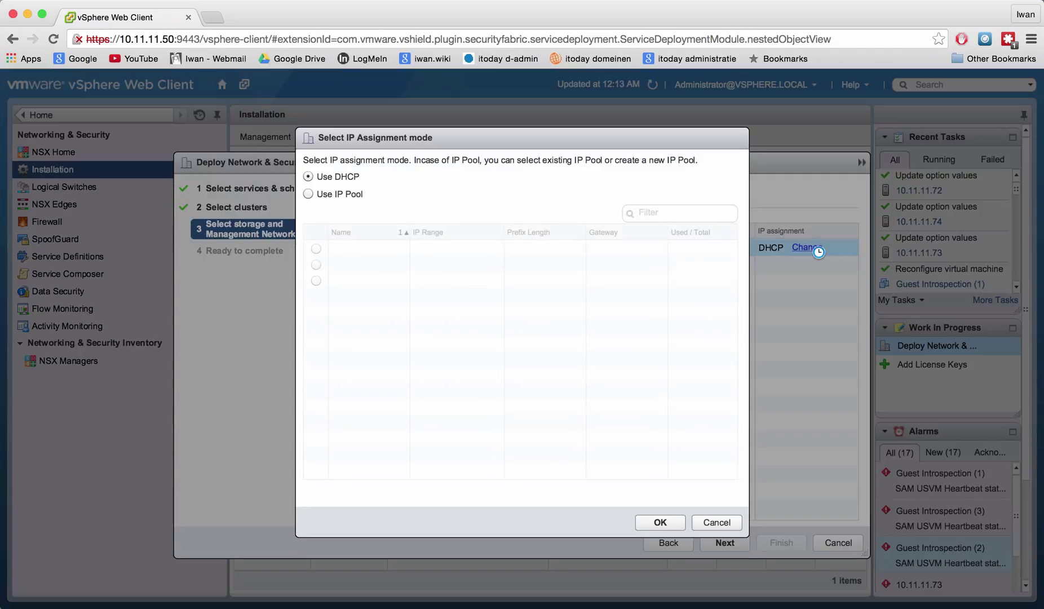
left_click(308, 194)
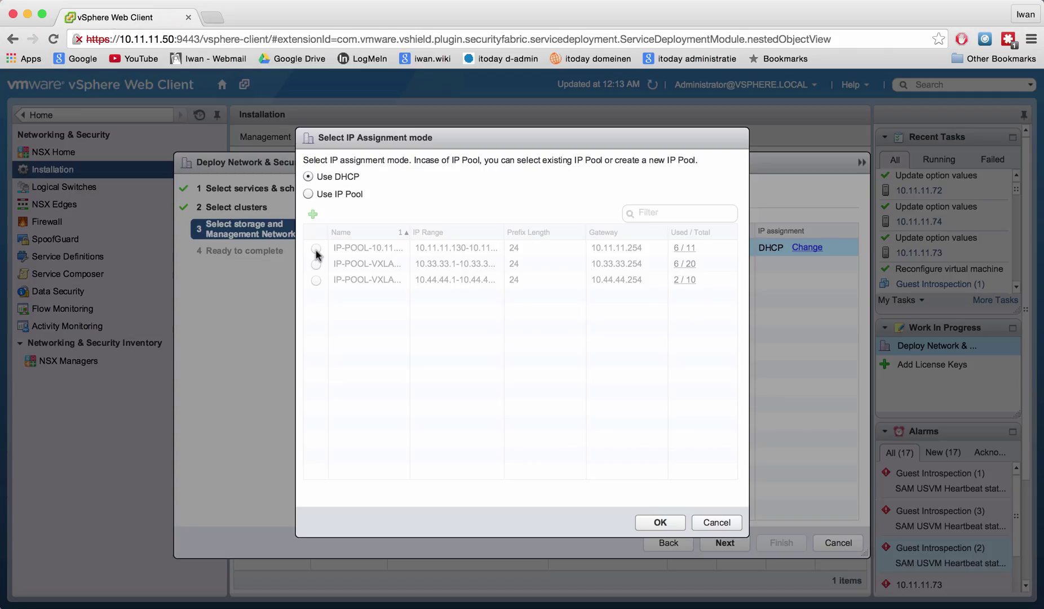
left_click(309, 194)
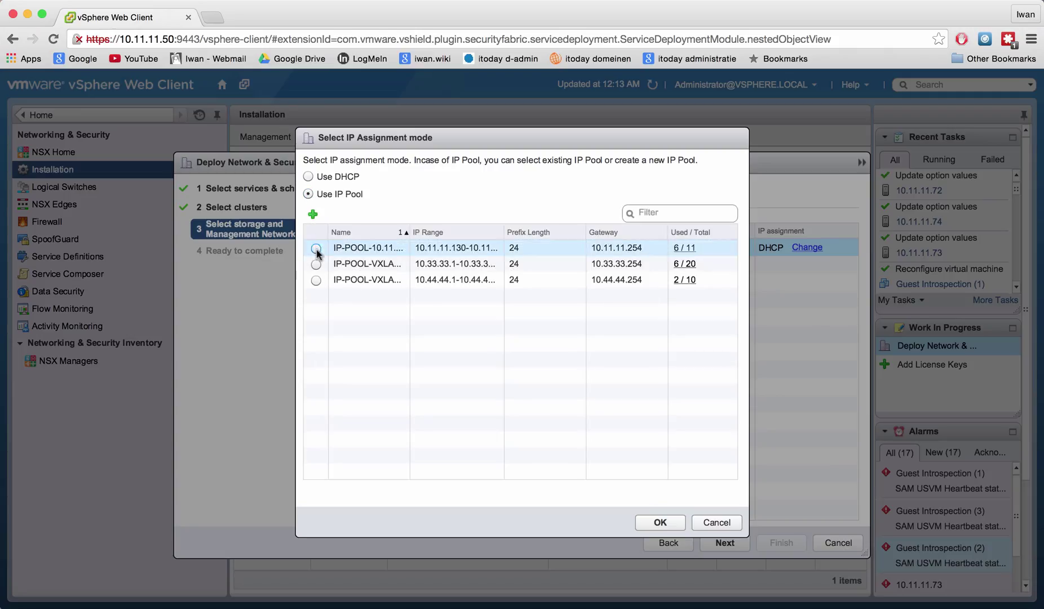
left_click(317, 247)
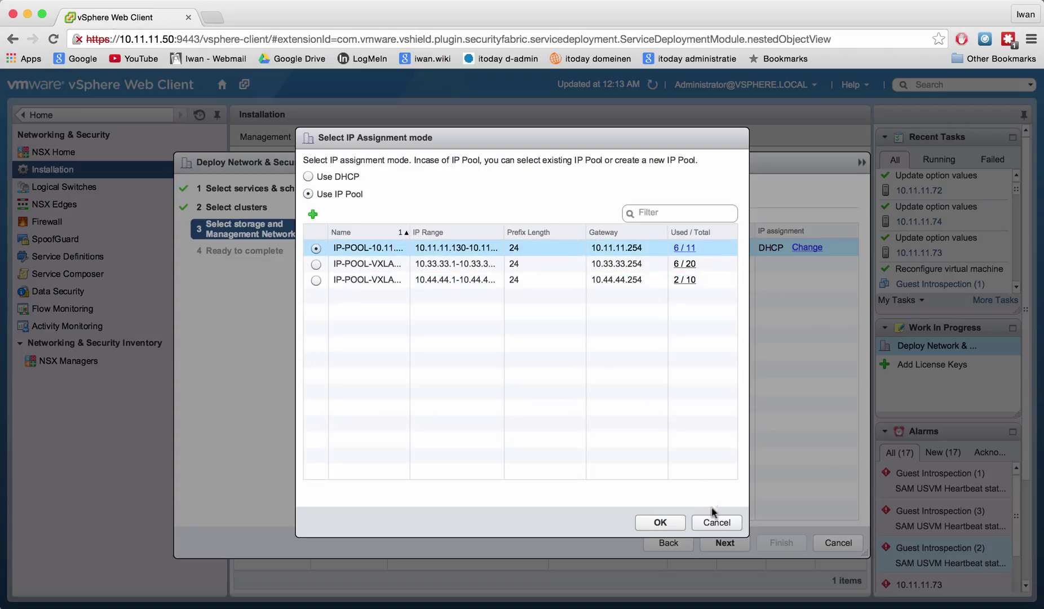
left_click(659, 522)
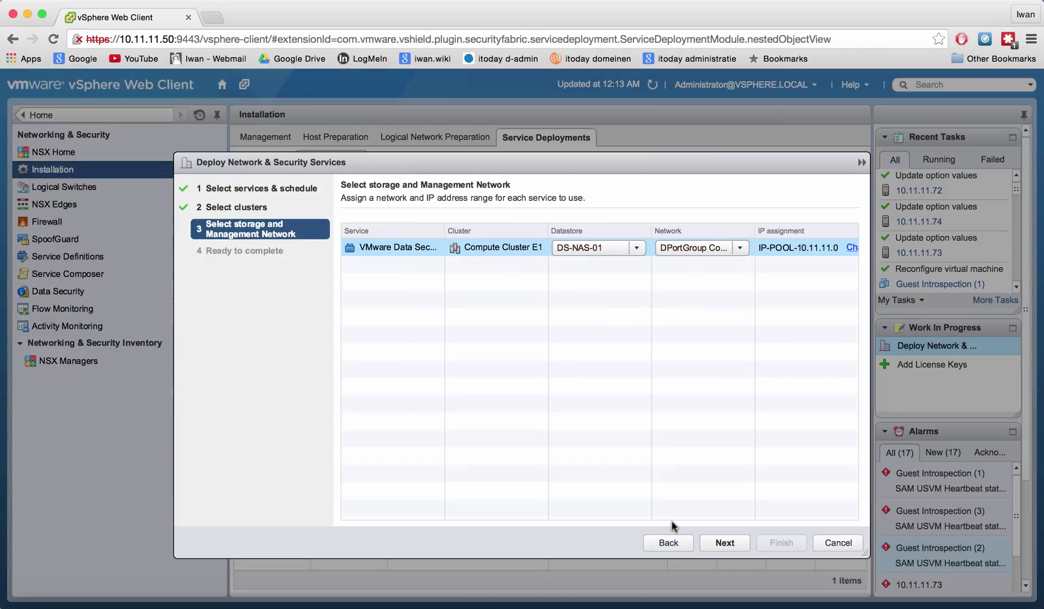
left_click(725, 542)
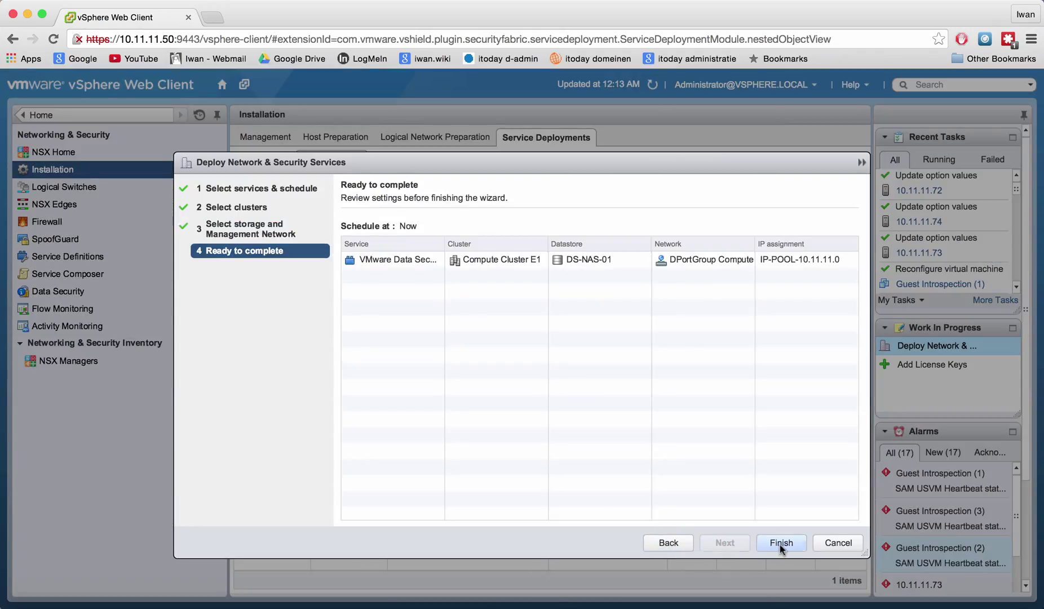
Finish the wizard to submit the VMware Data Security deployment on Compute Cluster E1.
left_click(781, 542)
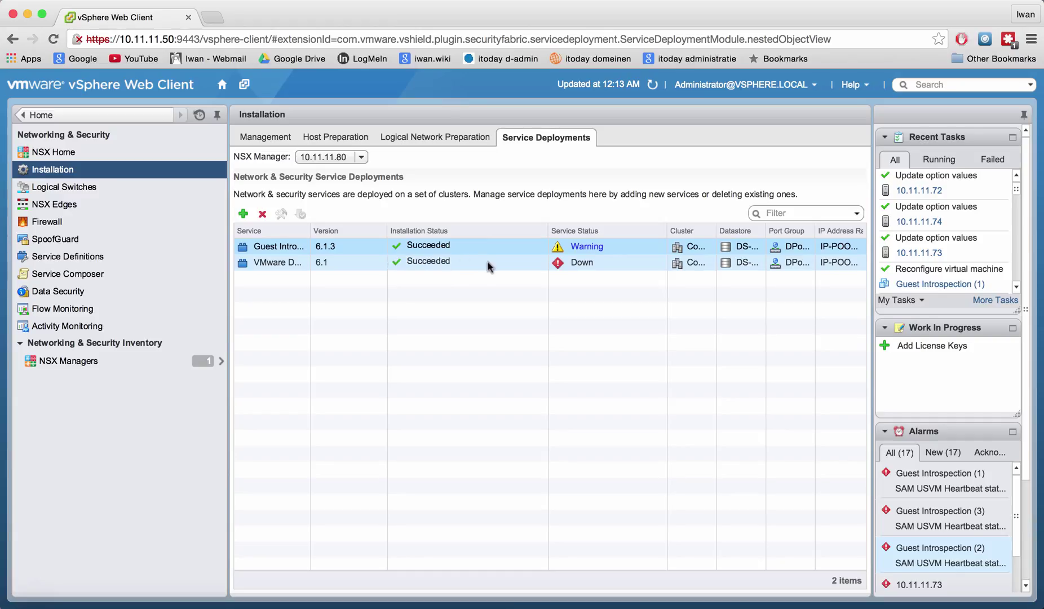
mouse_move(582, 261)
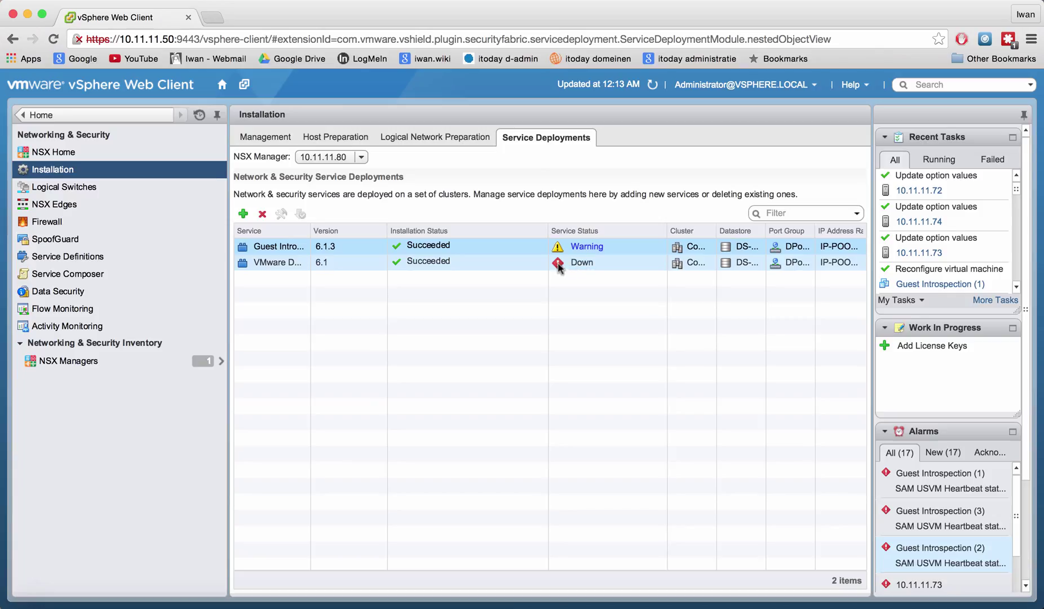
left_click(580, 261)
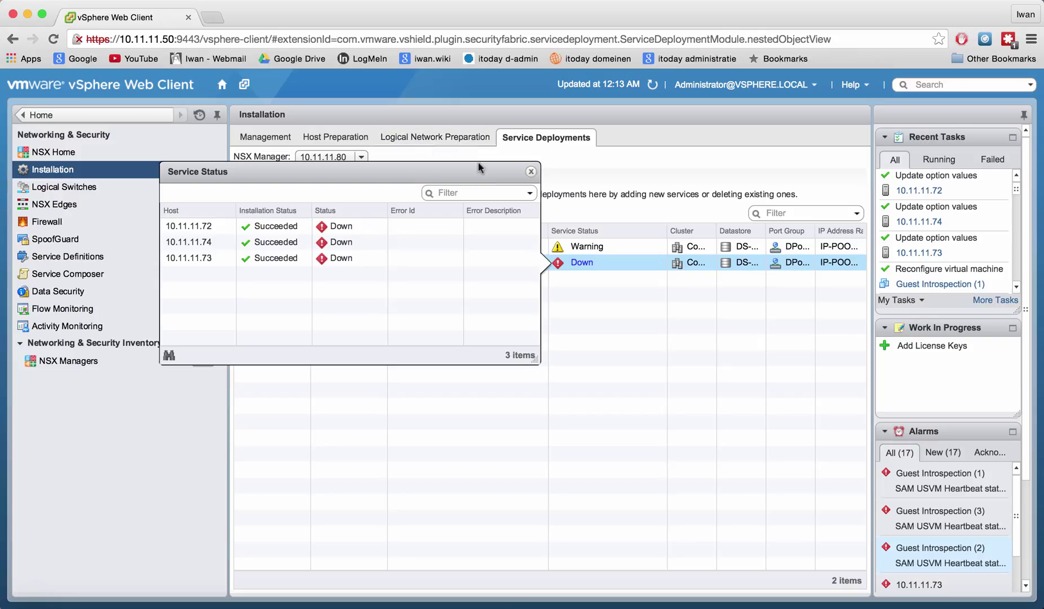
left_click(531, 171)
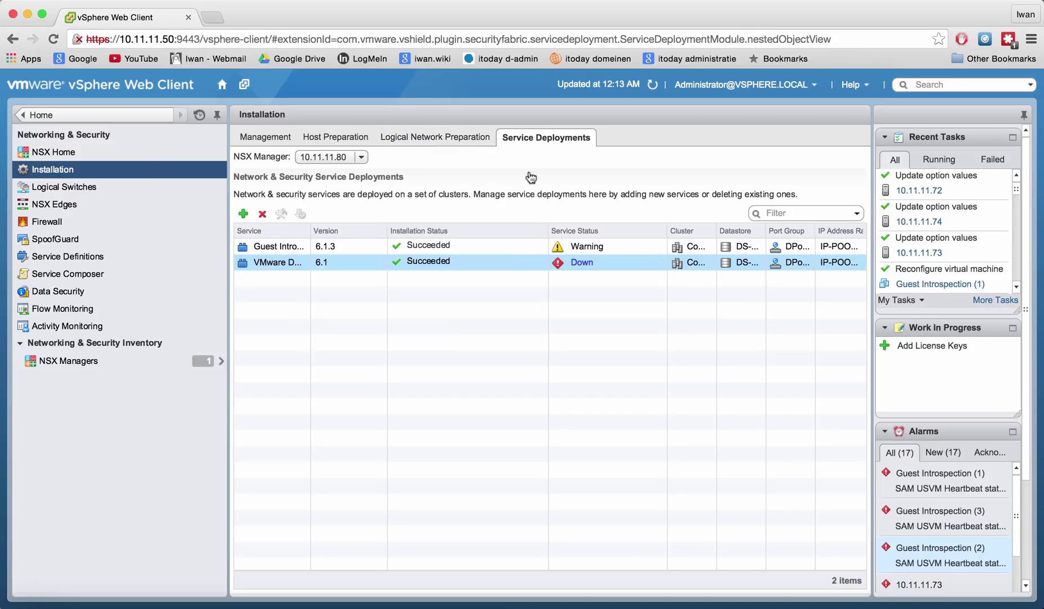